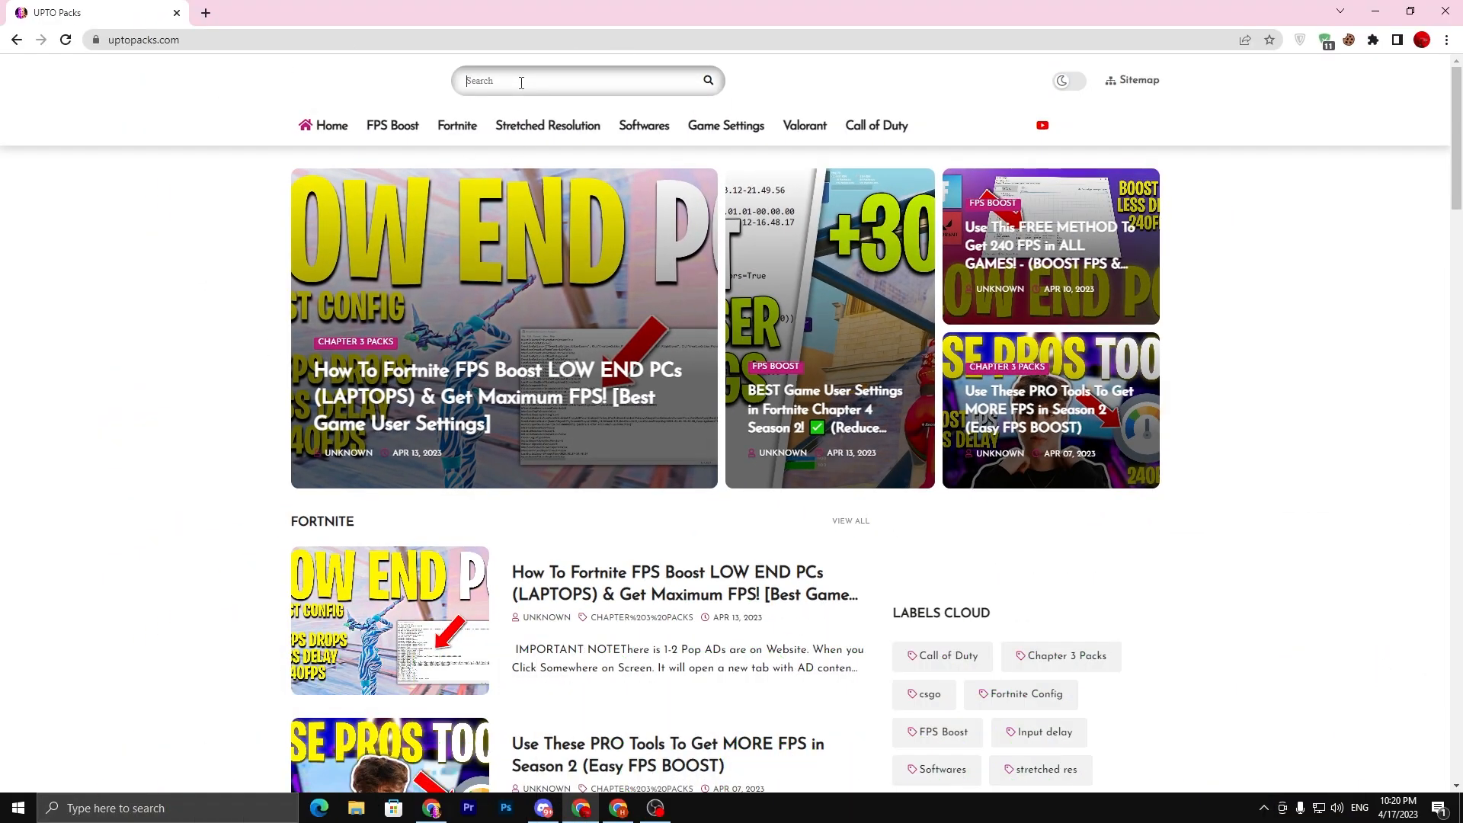
Search UPTO Packs for 'SMART' to find the Smart Defrag download post
text(SMA)
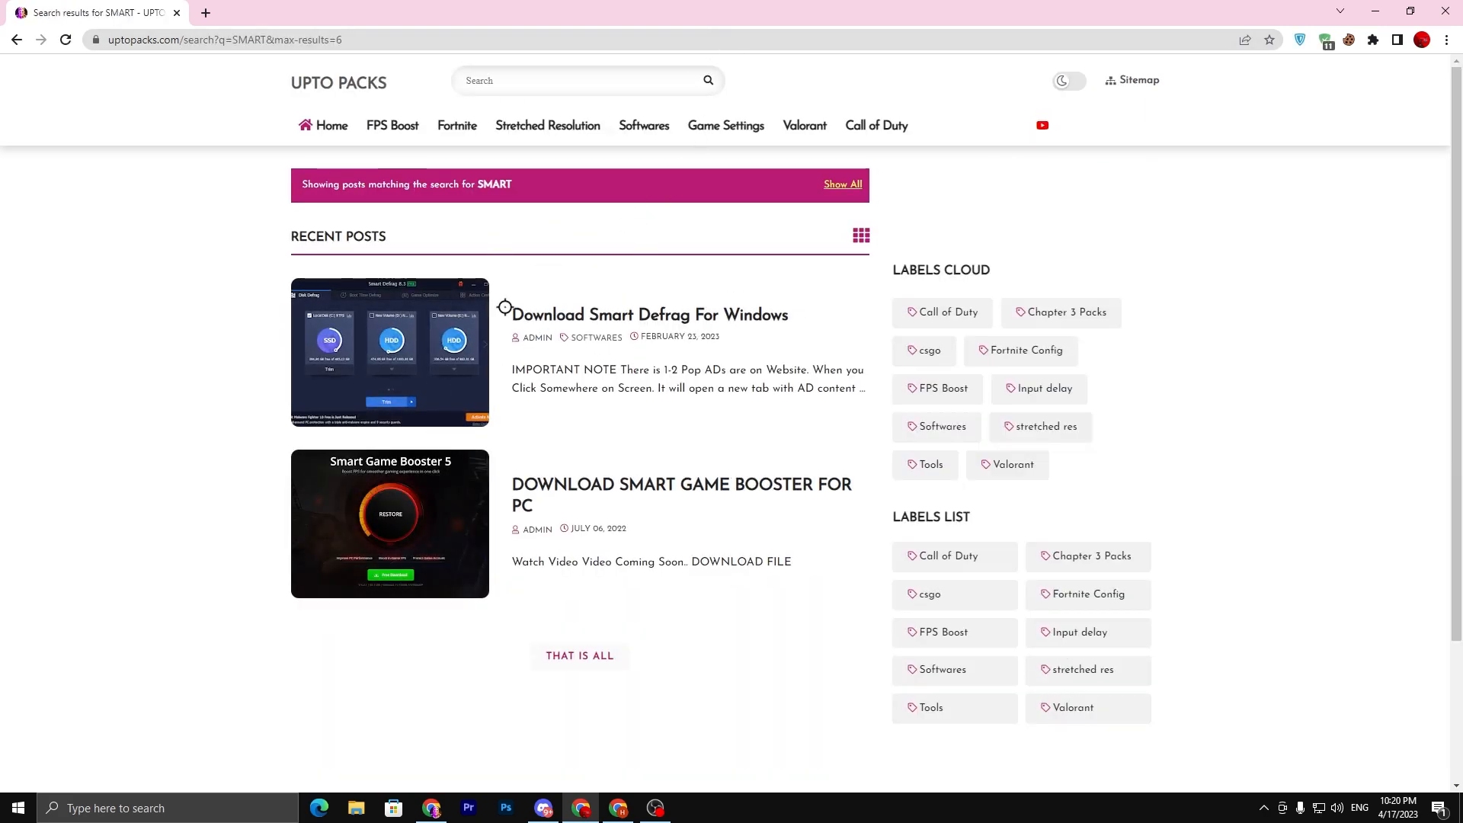
mouse_move(603, 316)
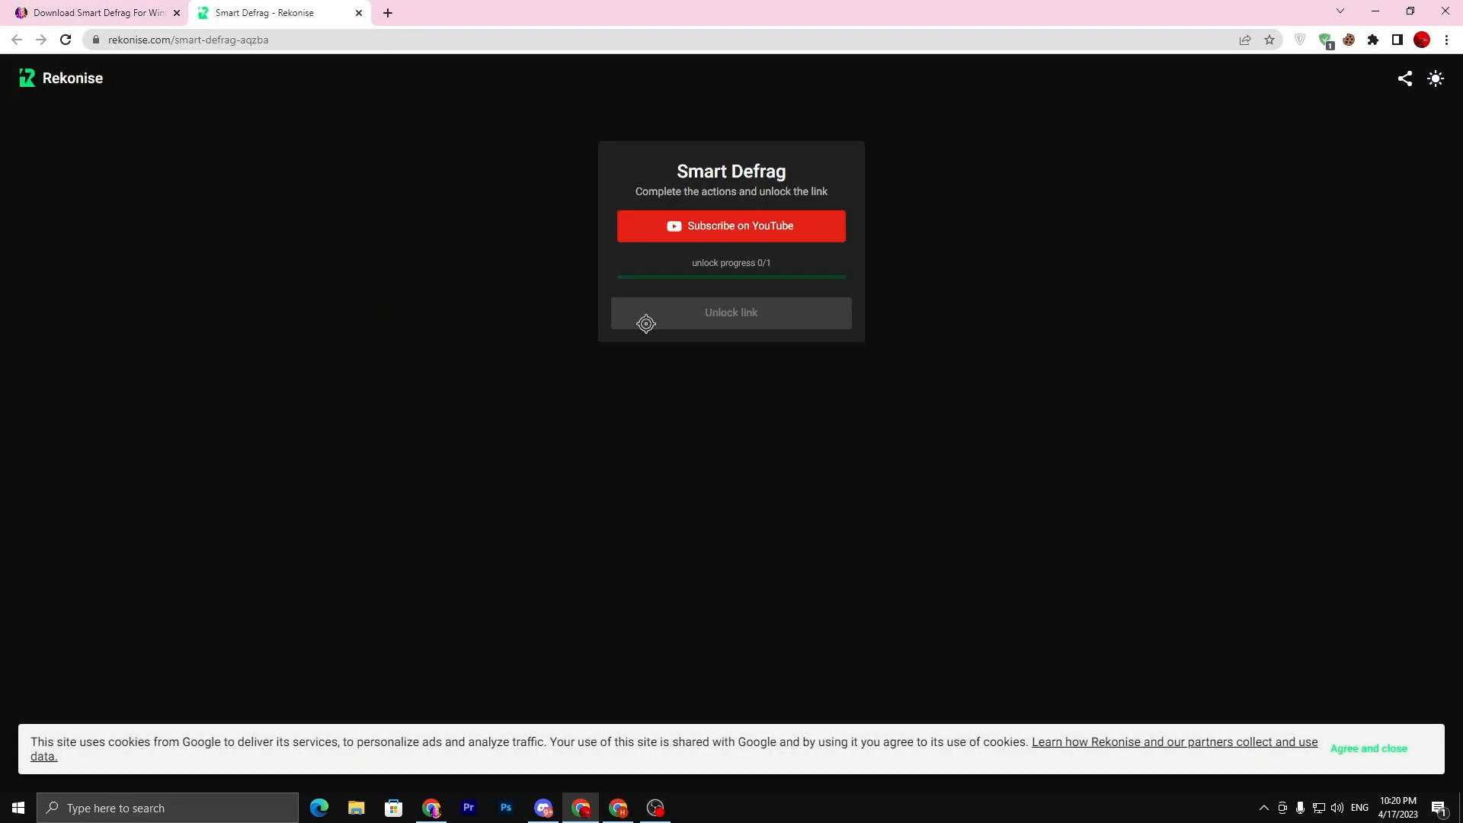
Subscribe on YouTube, then unlock the Rekonise Smart Defrag link to download the installer
click(730, 225)
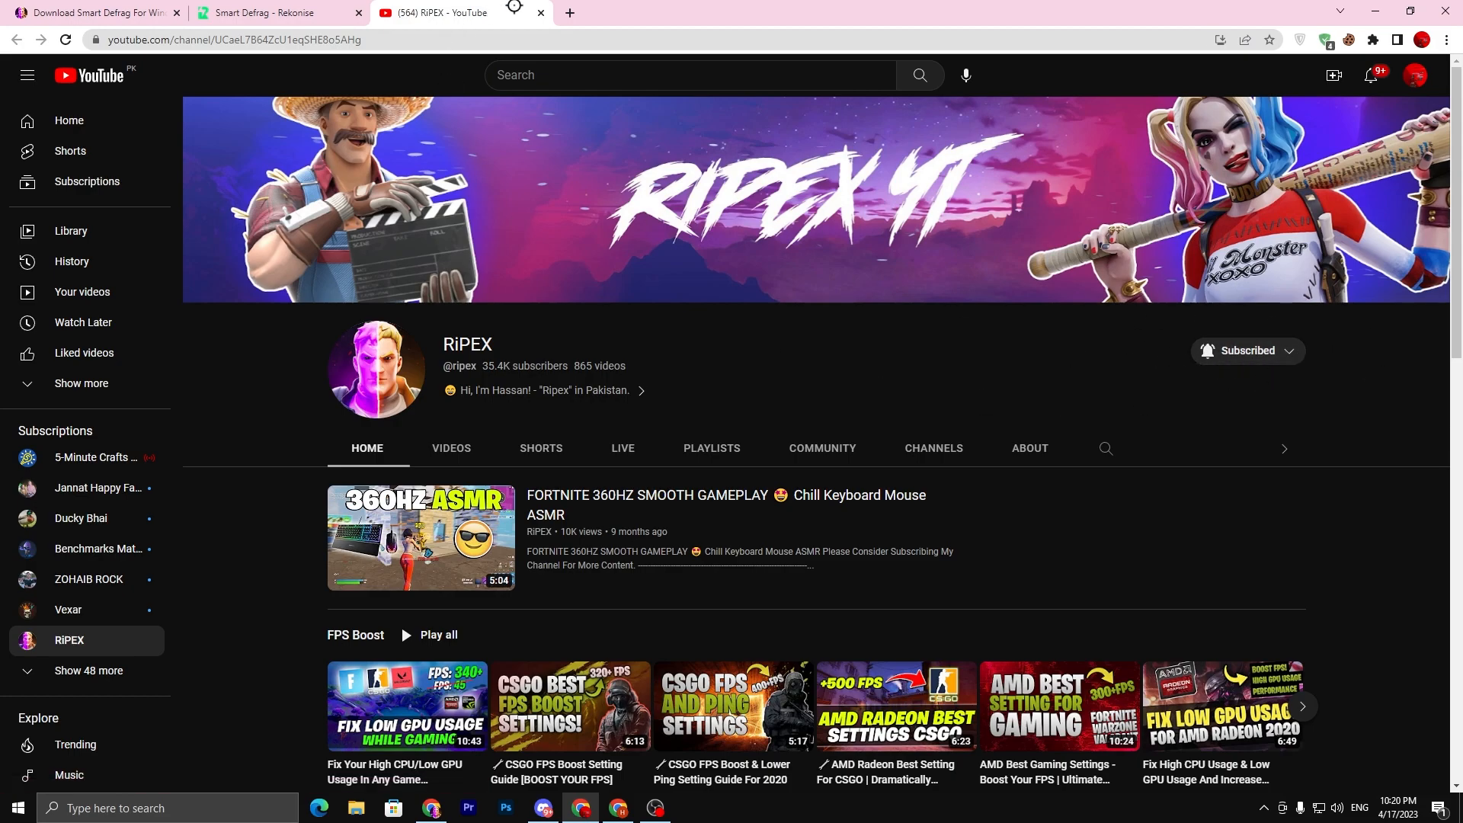
click(271, 13)
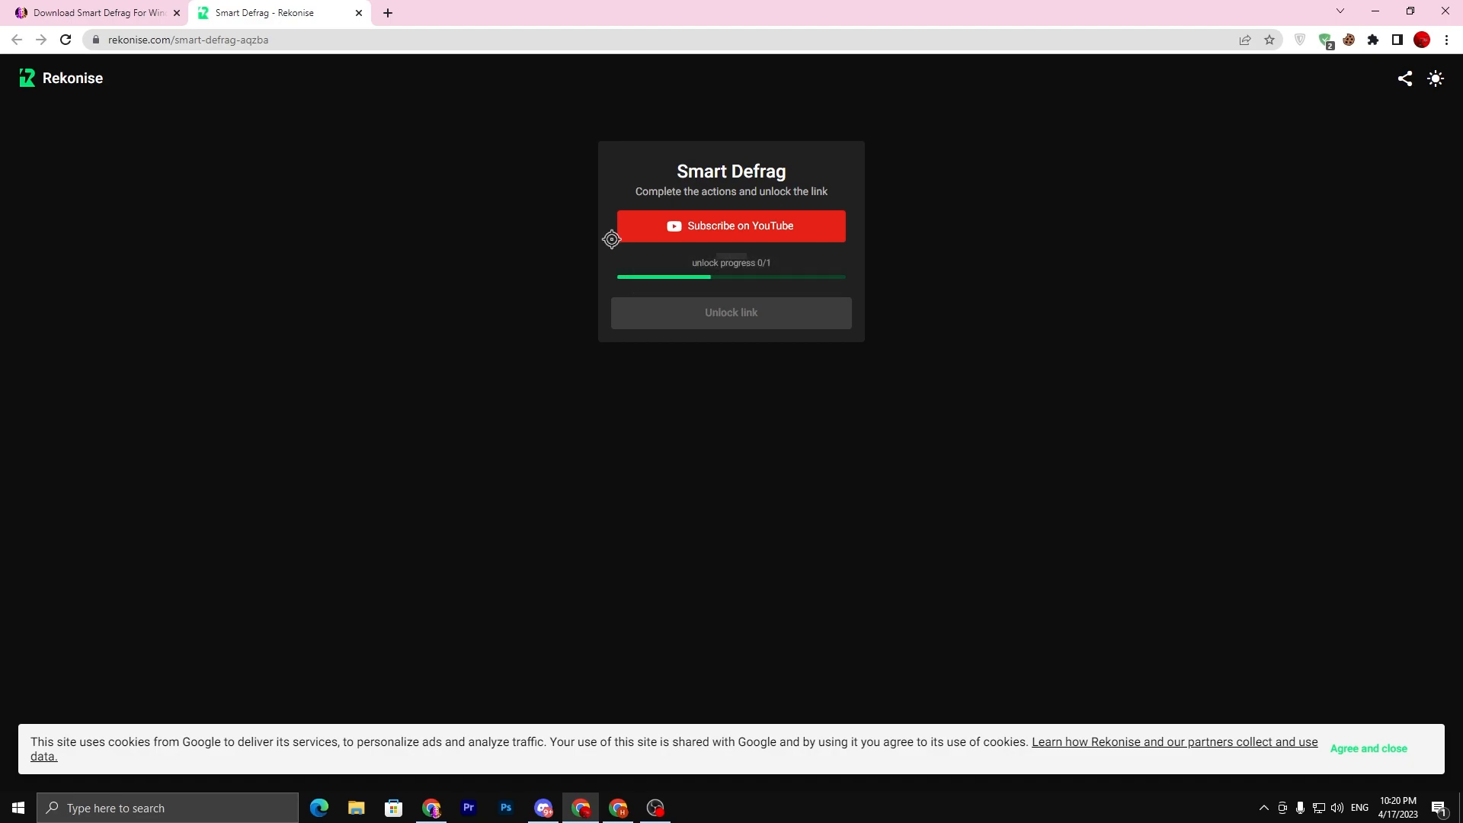
mouse_move(741, 312)
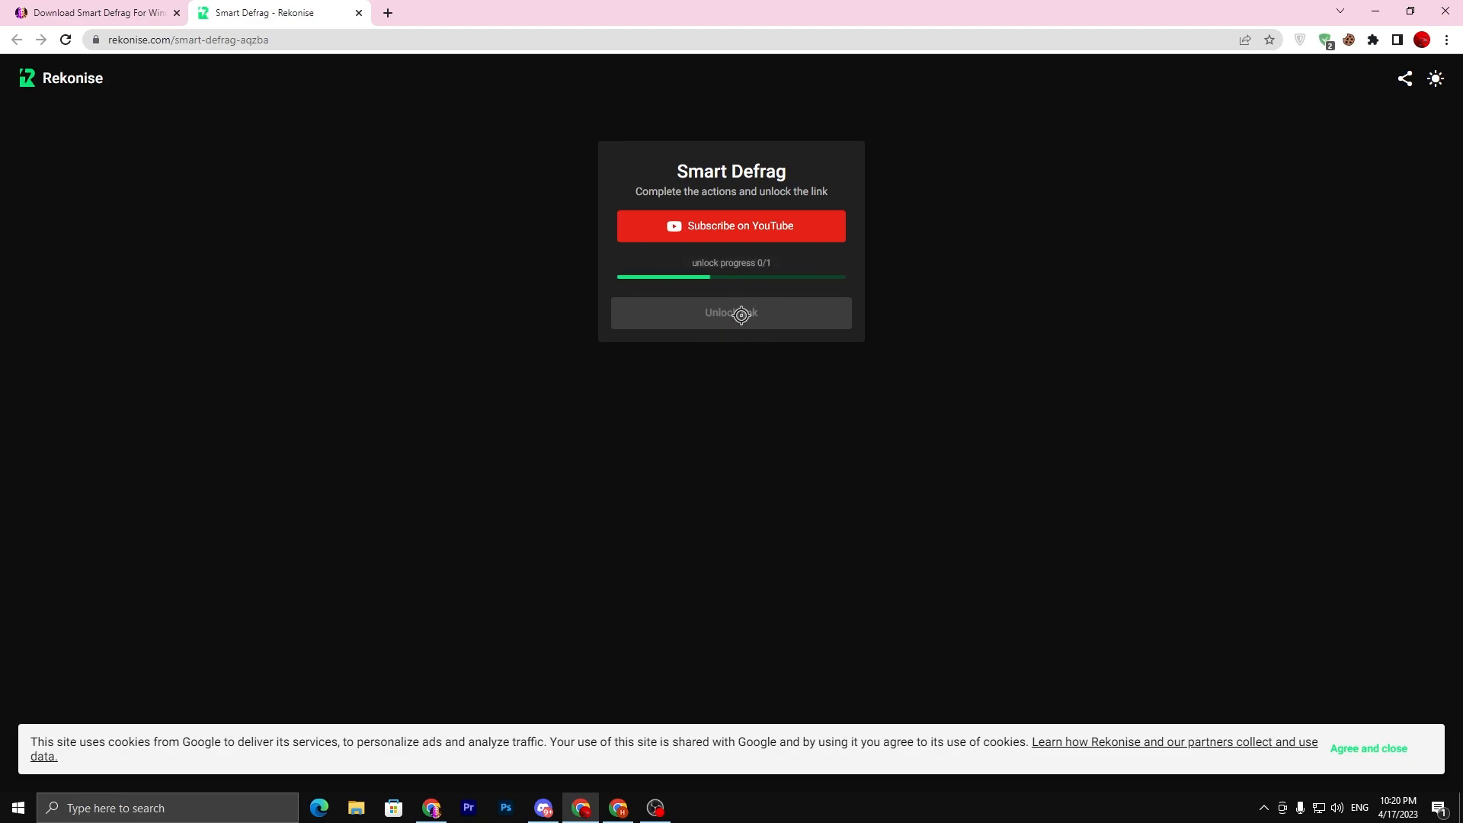
mouse_move(324, 138)
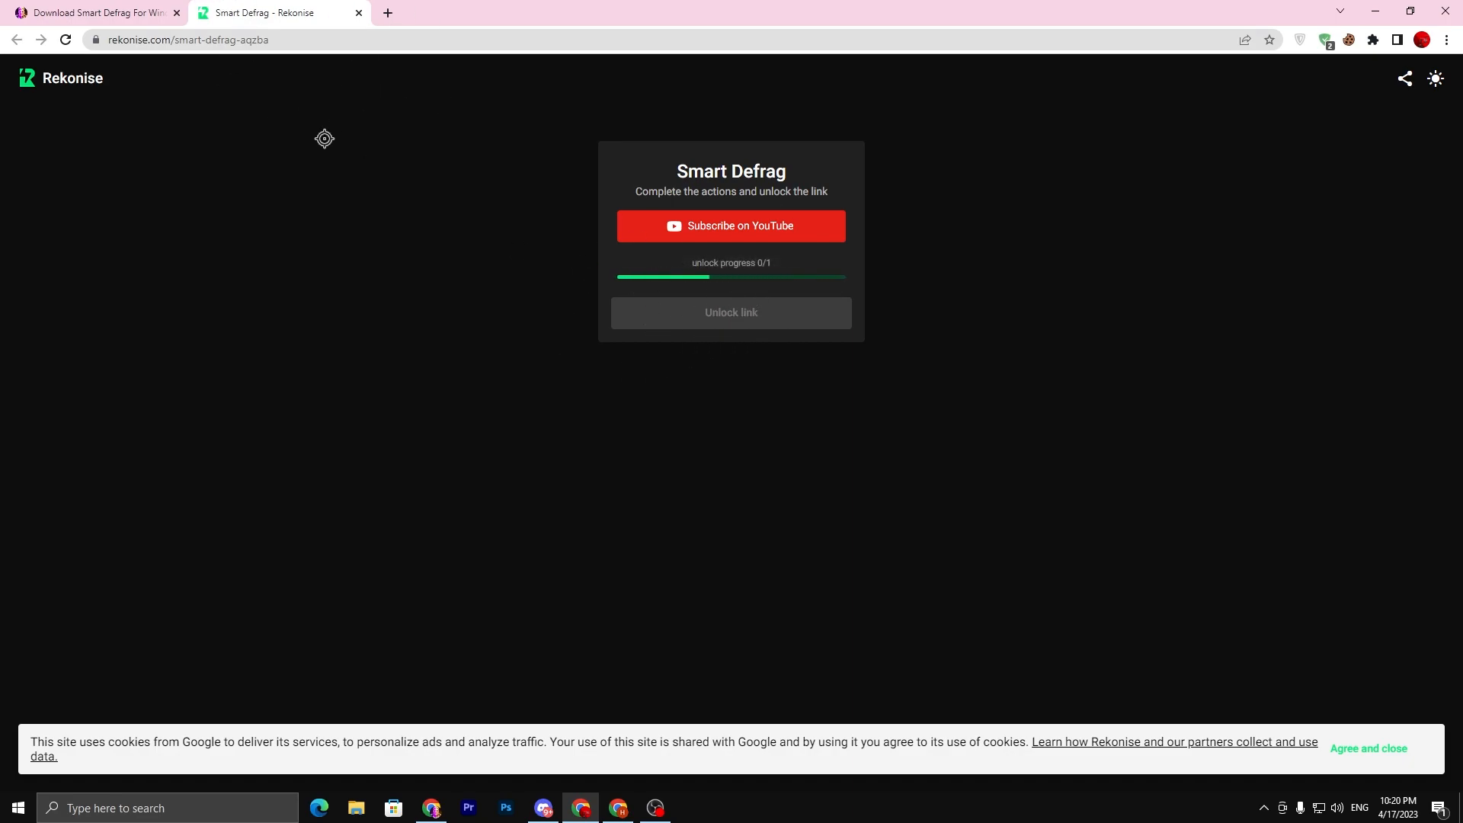
click(731, 226)
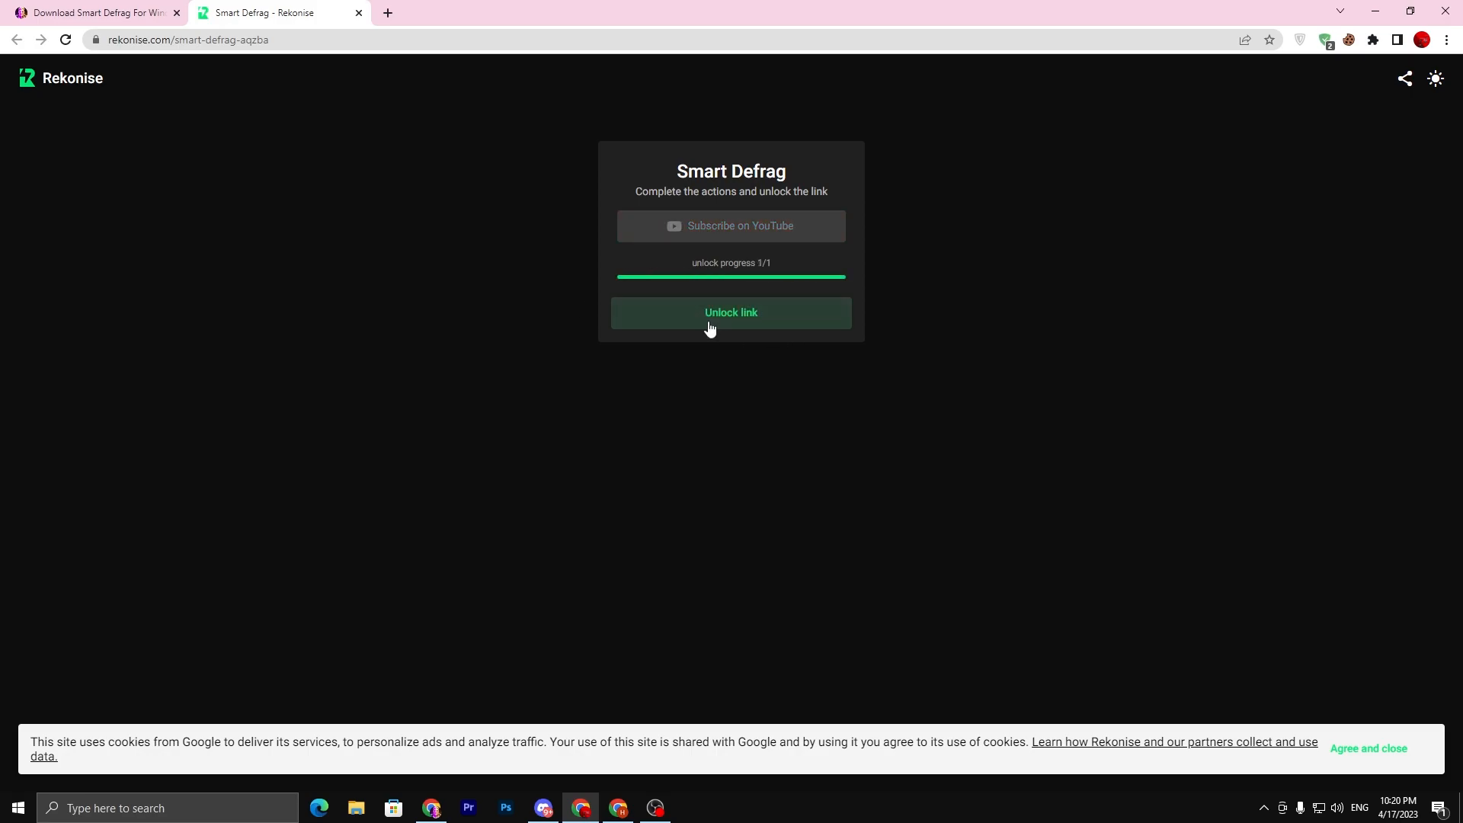
click(731, 312)
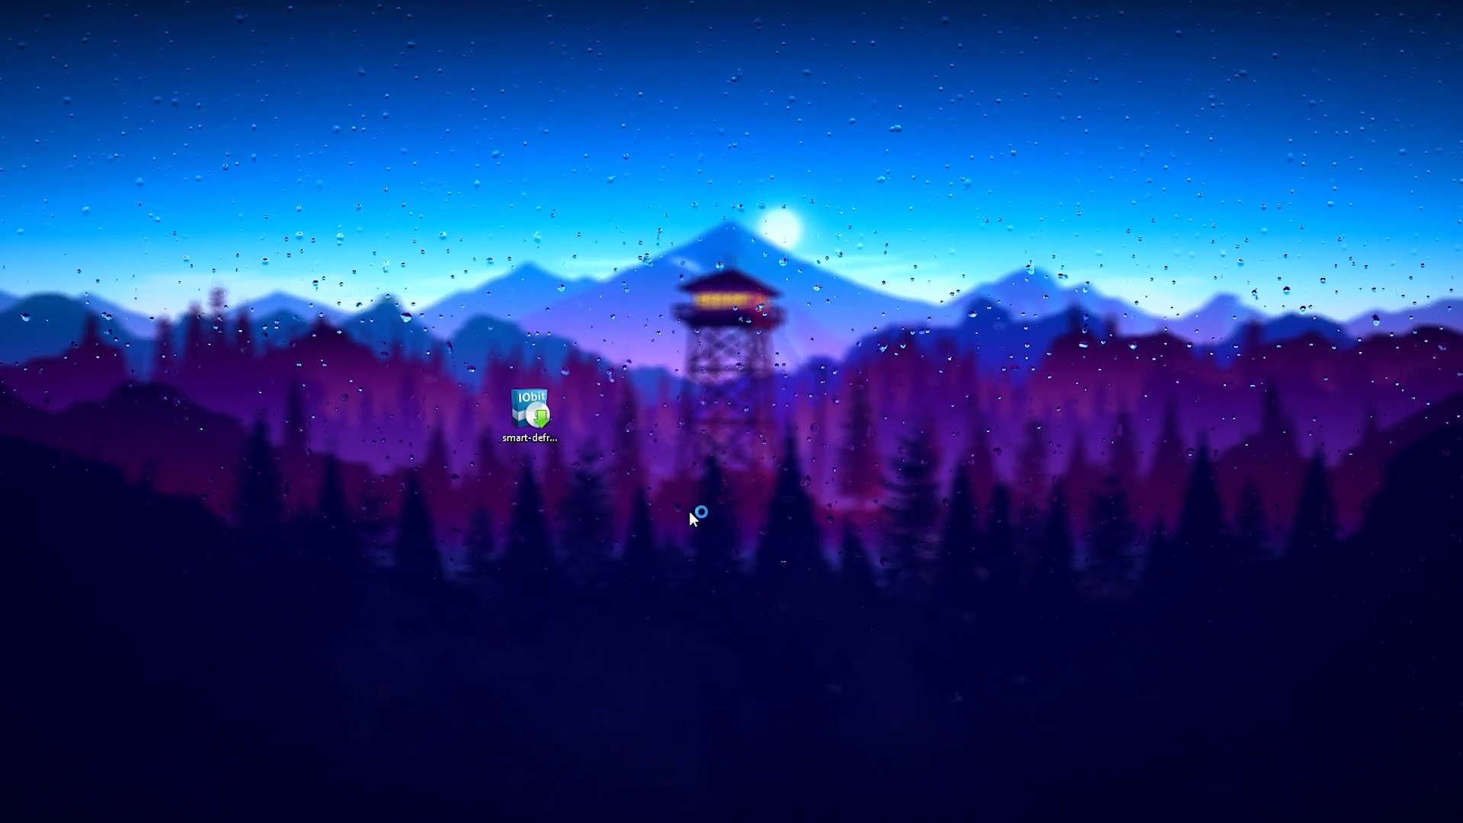
Run the Smart Defrag installer, choosing 'No, thanks' to the iTop Easy Desktop offer
double_click(531, 403)
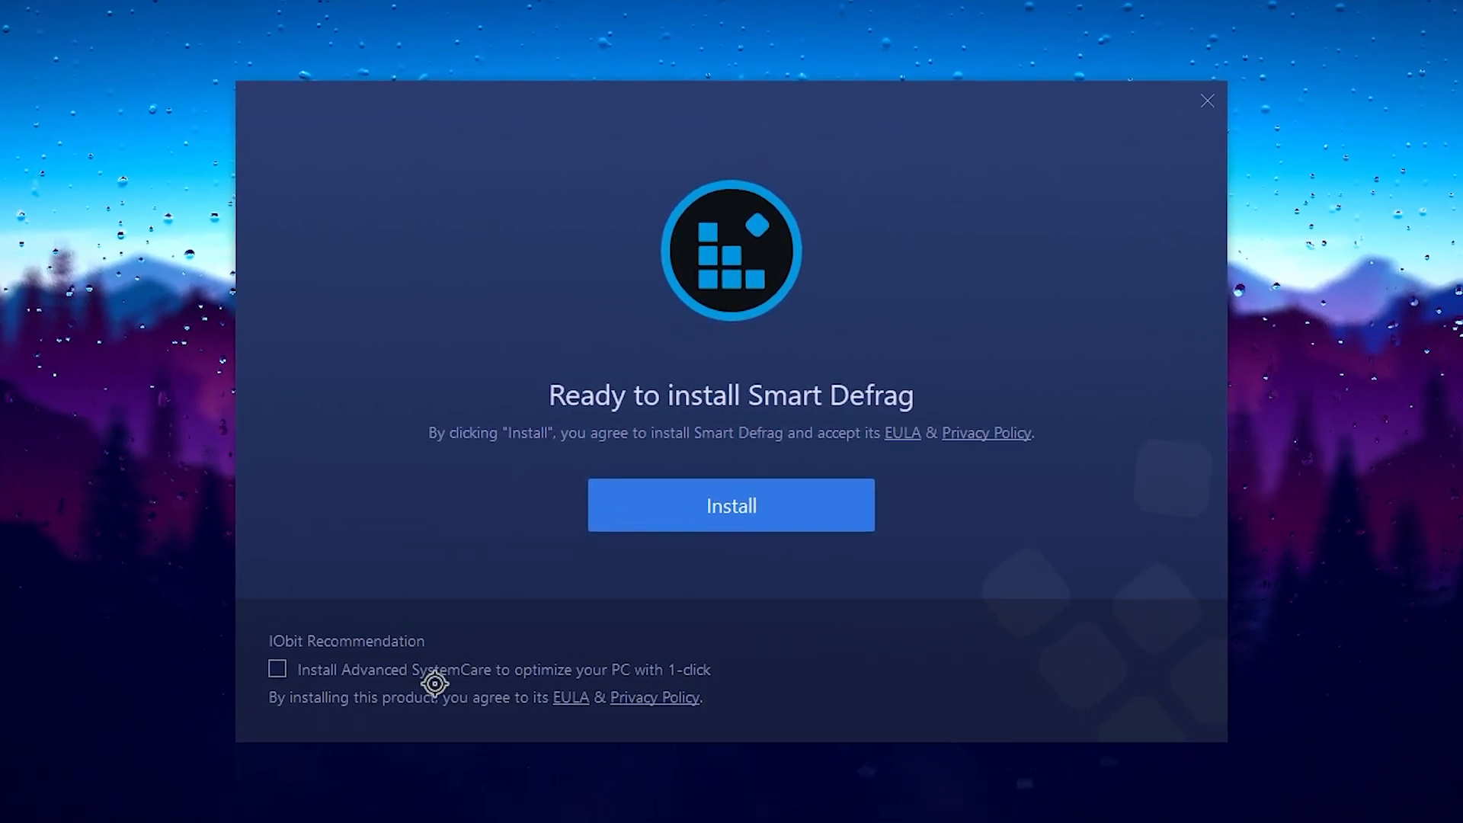
click(731, 504)
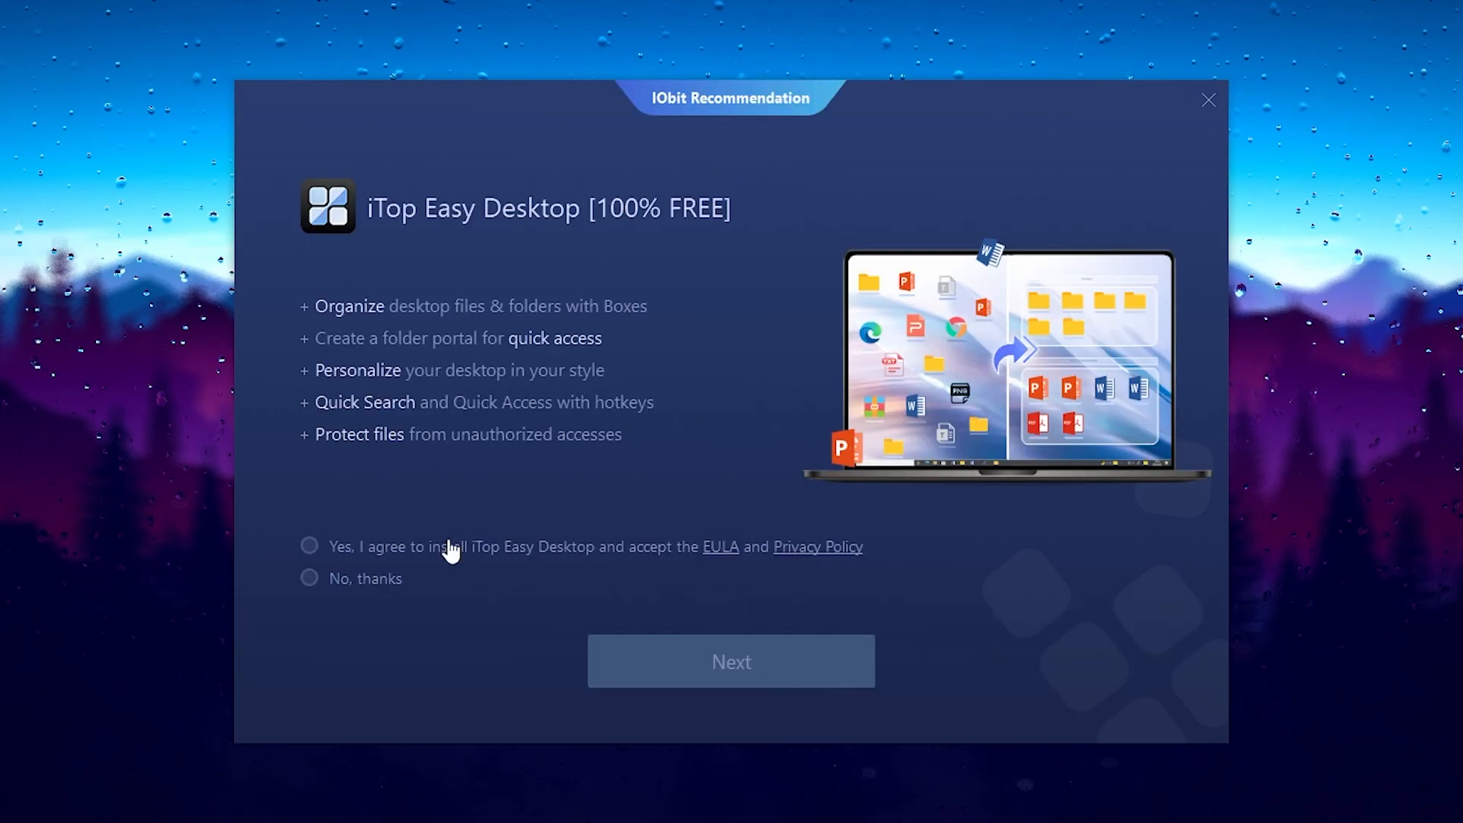
click(309, 579)
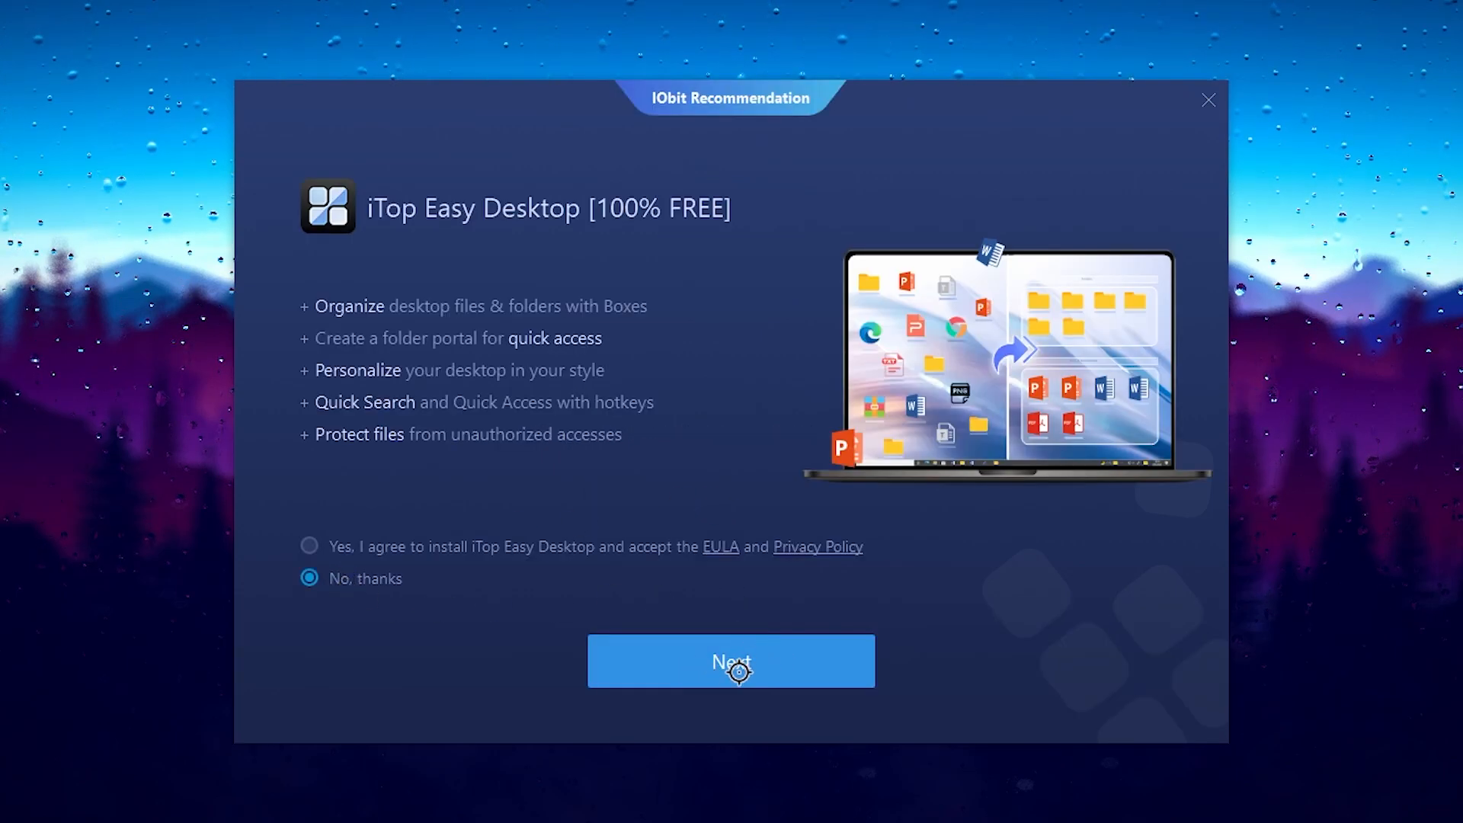
click(731, 660)
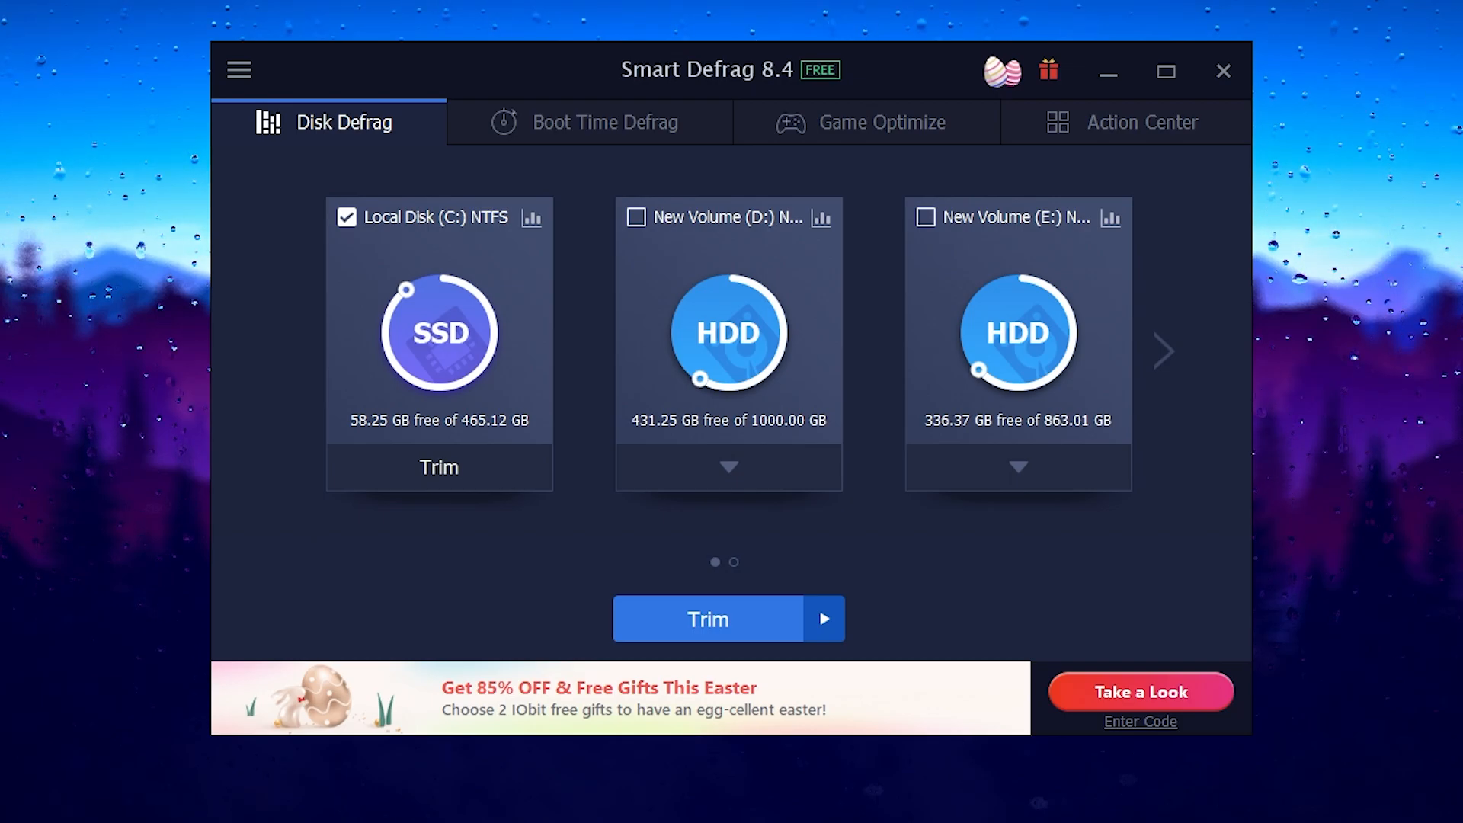
mouse_move(365, 196)
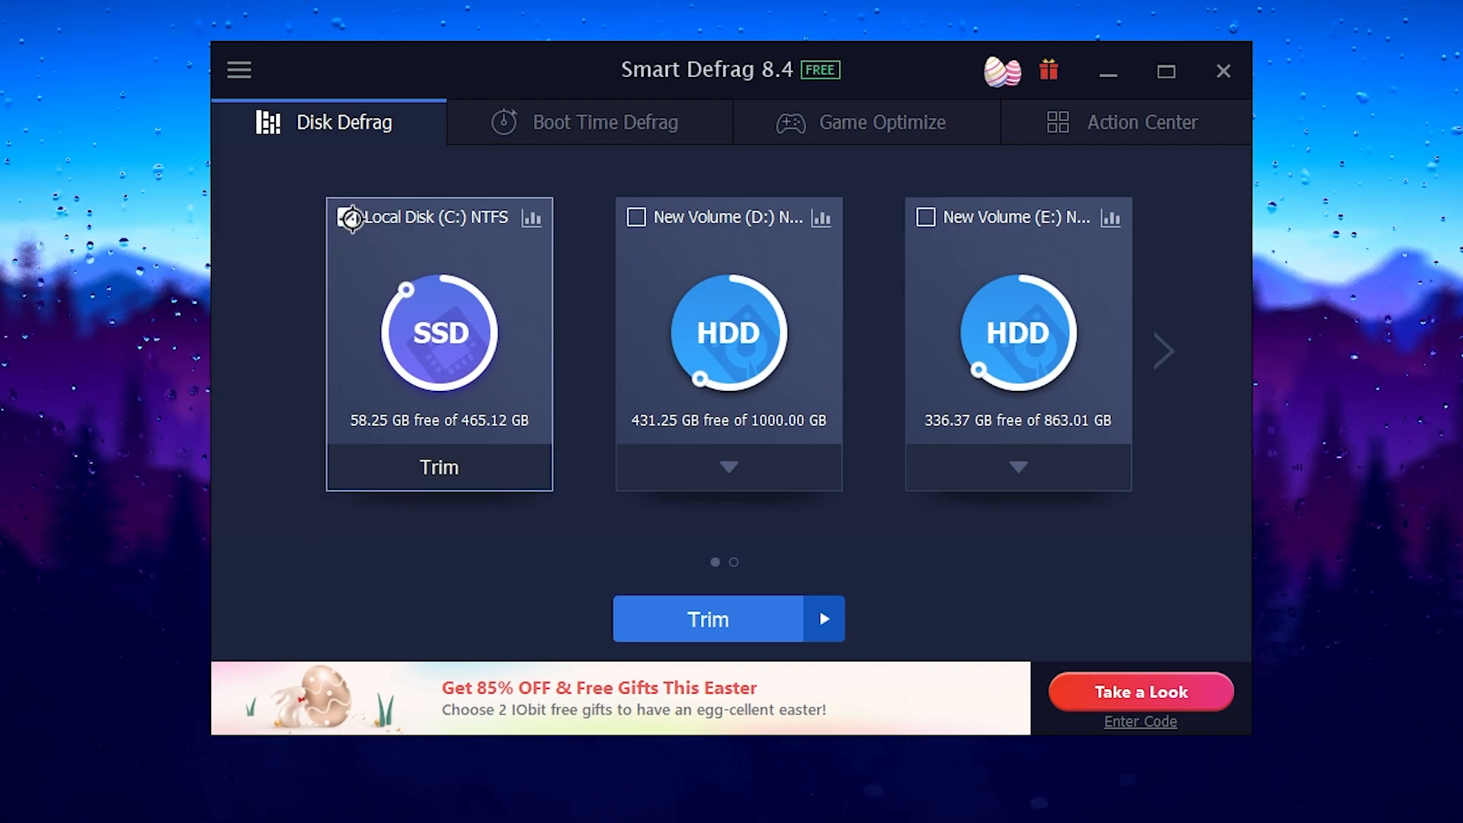
With Local Disk (C:) selected, run Analyze from the Trim dropdown
click(346, 216)
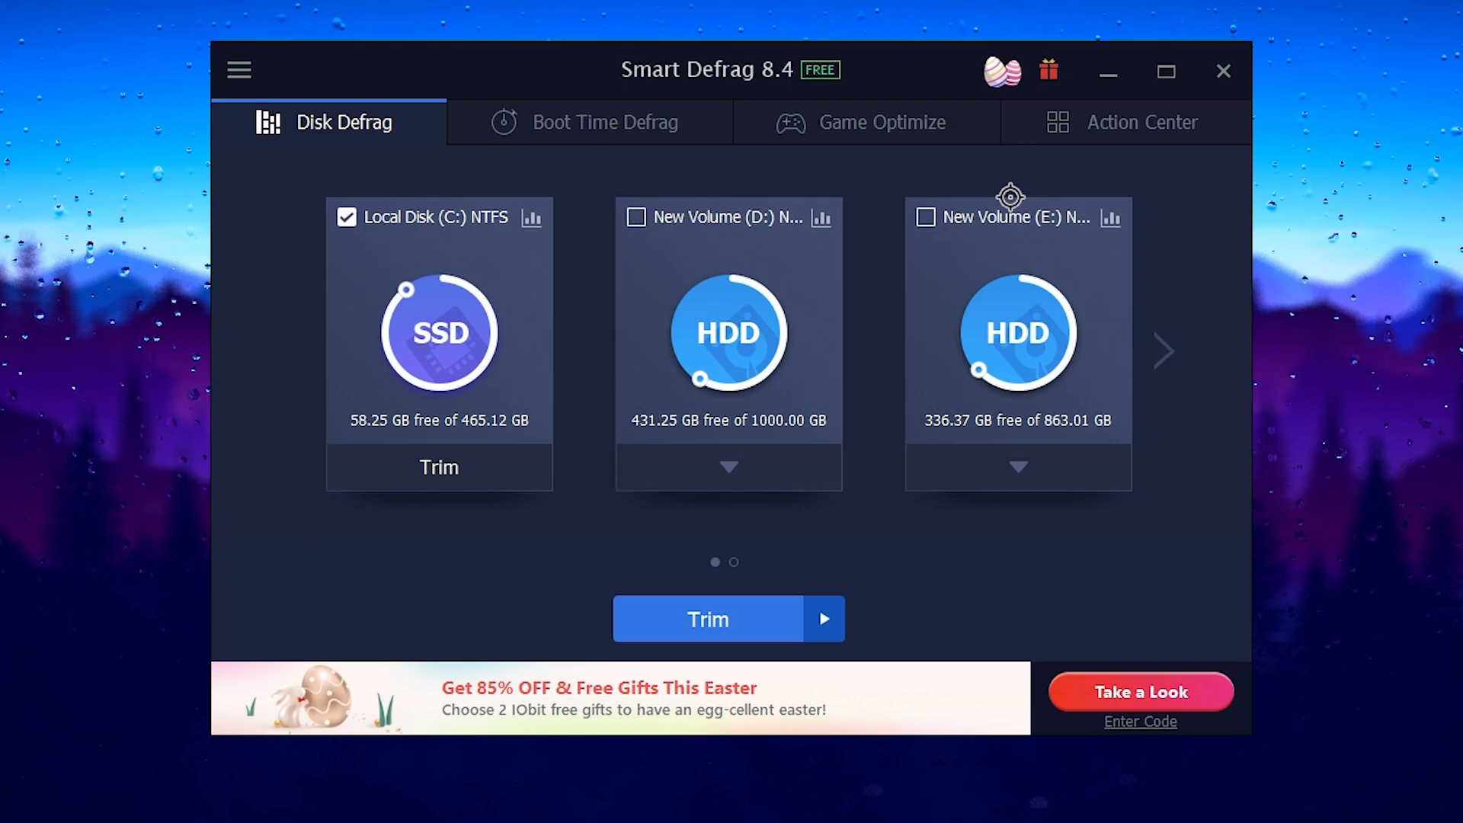
mouse_move(885, 307)
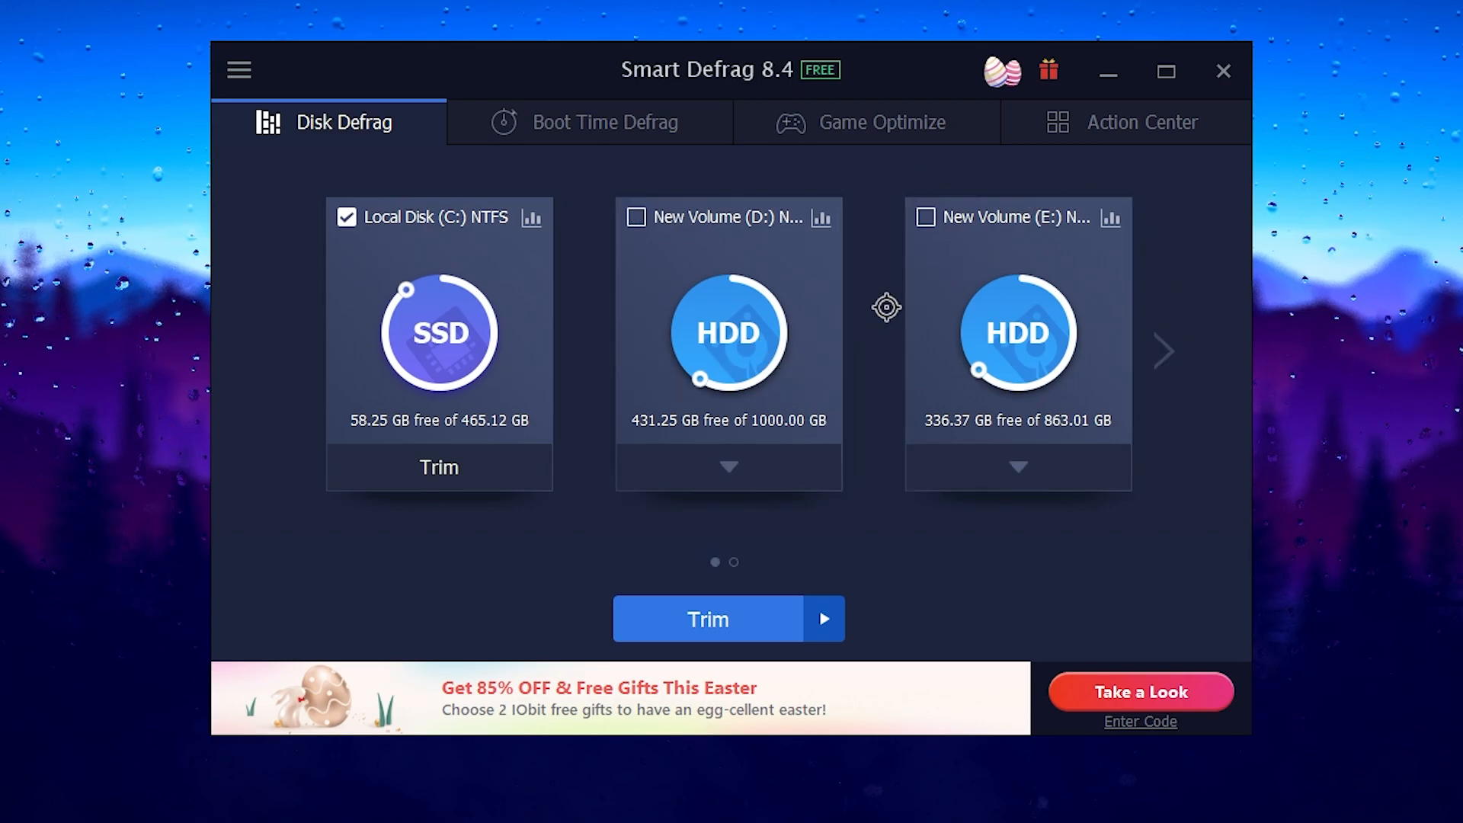
mouse_move(702, 633)
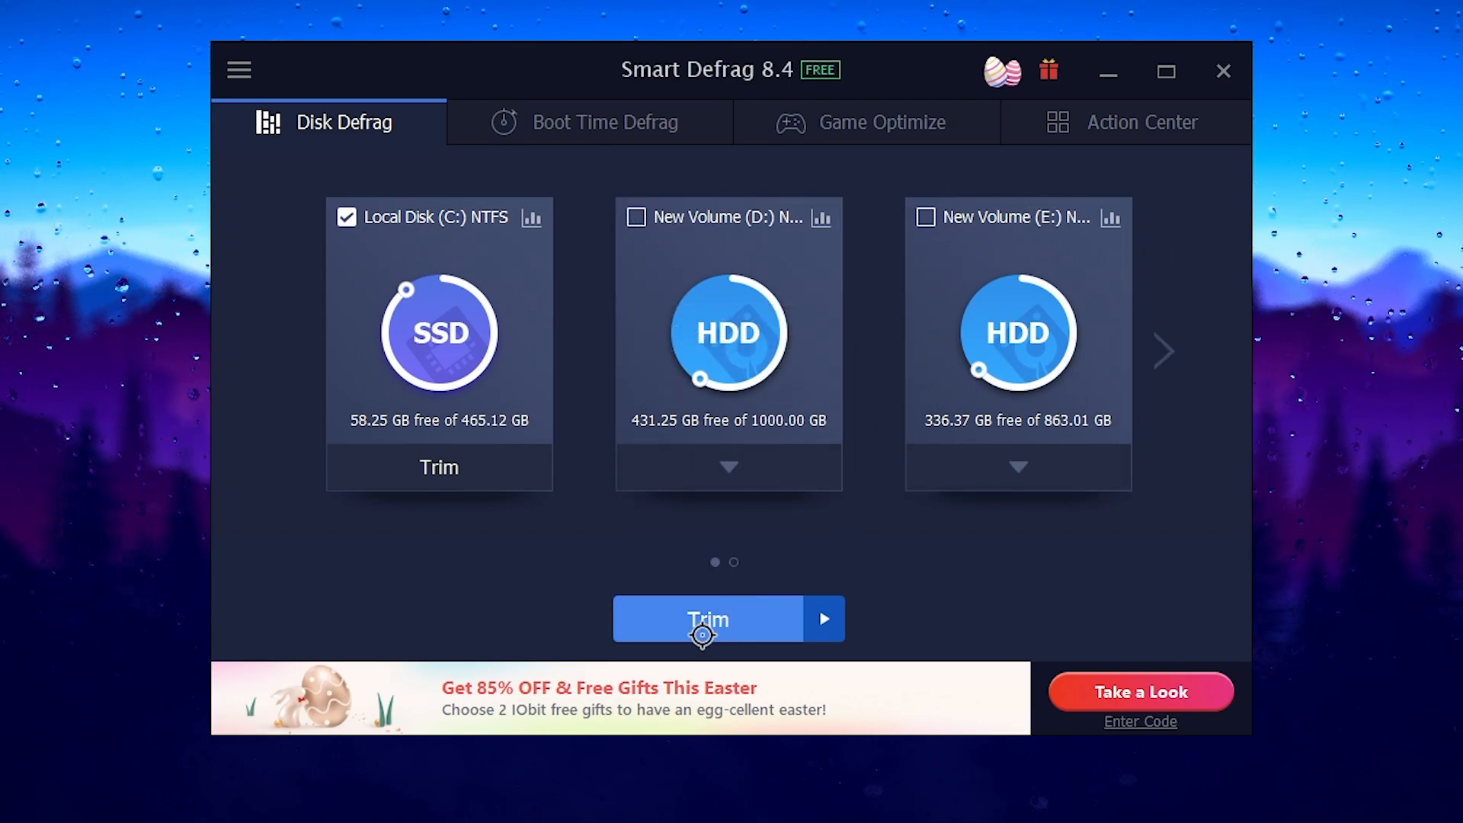
click(823, 619)
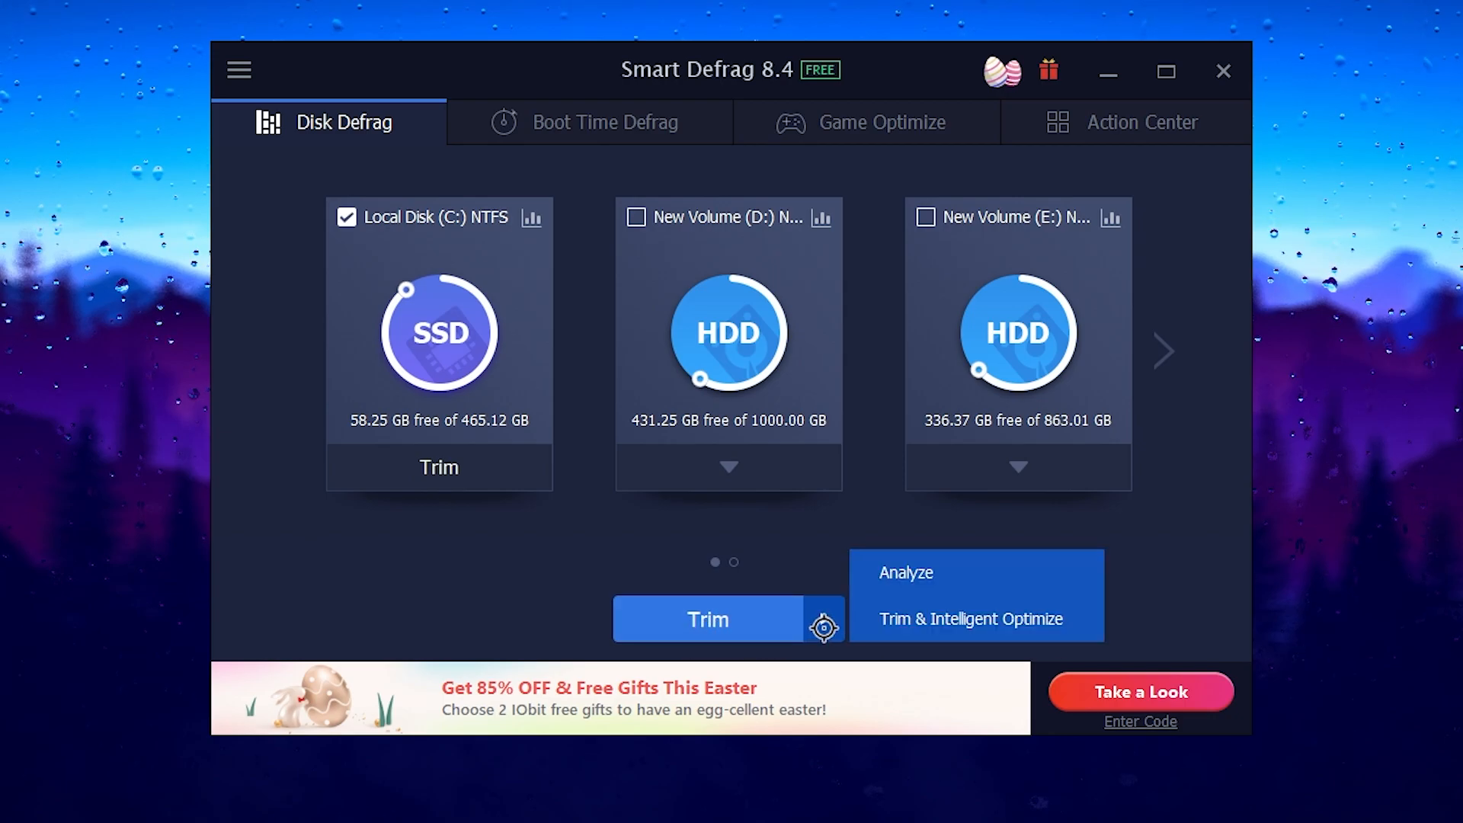
click(904, 572)
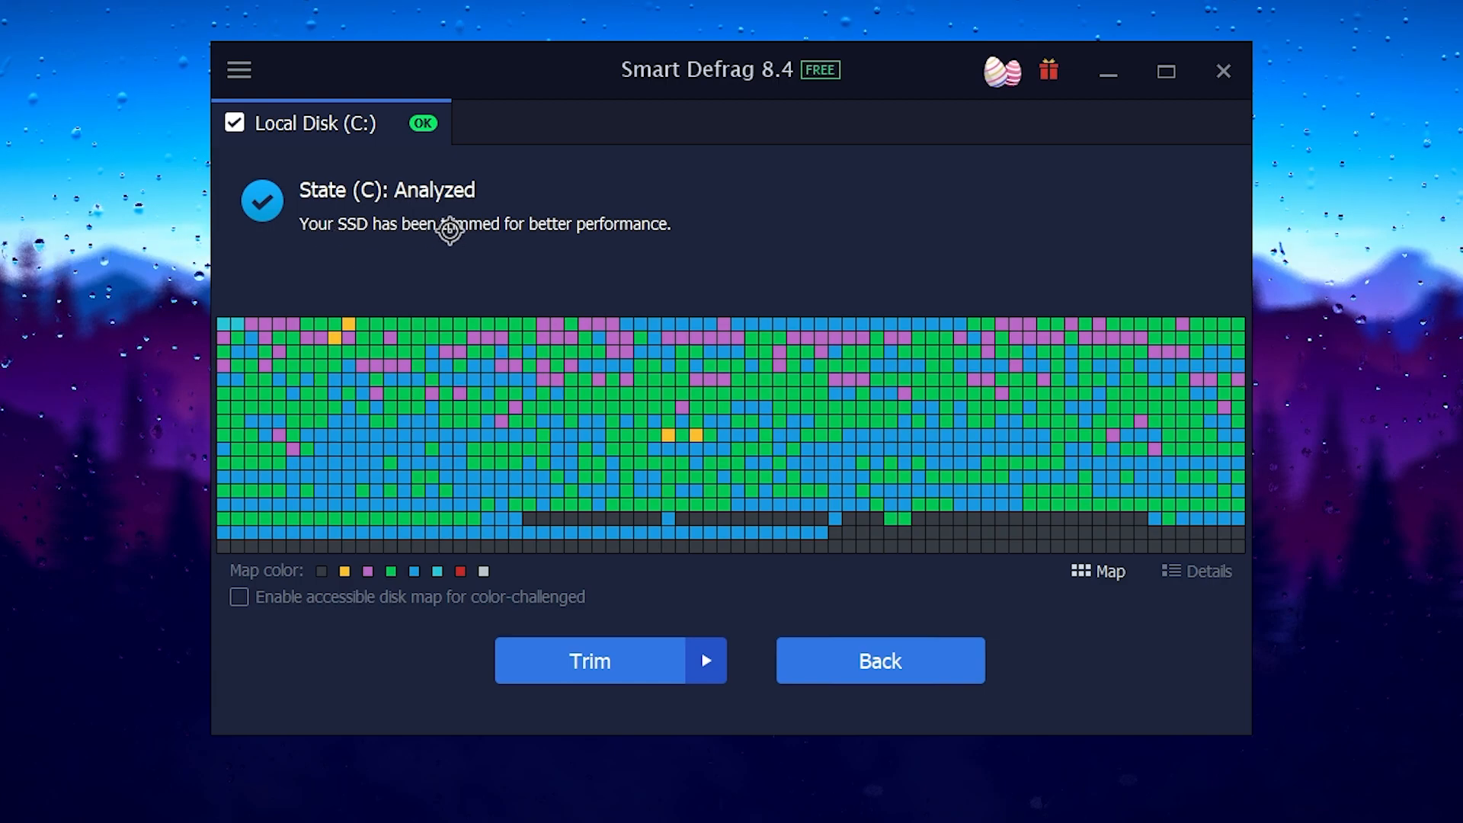
Trim Local Disk C, skip the purchase screen, finish, and view Game Optimize
click(590, 661)
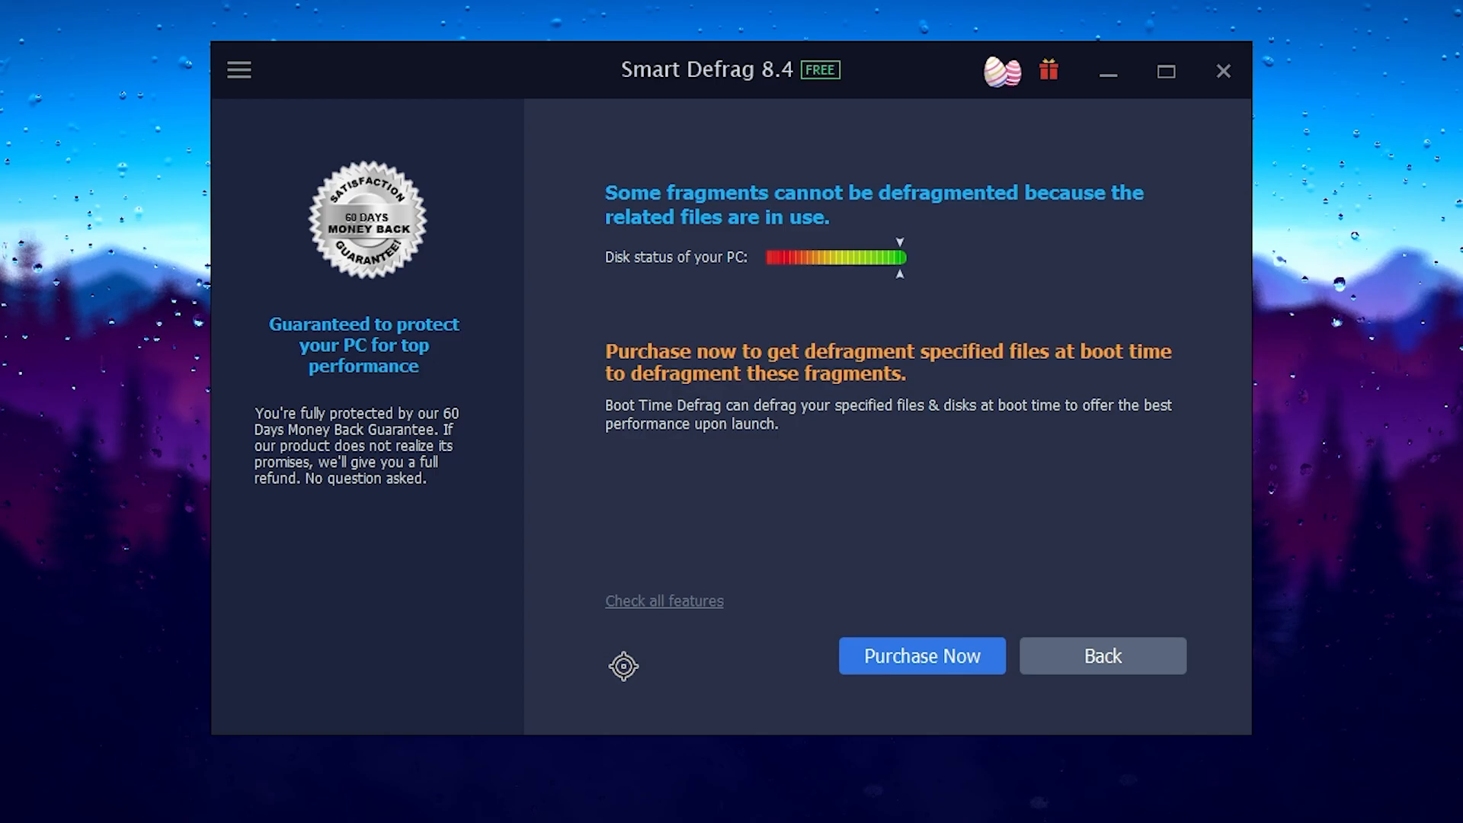
mouse_move(877, 531)
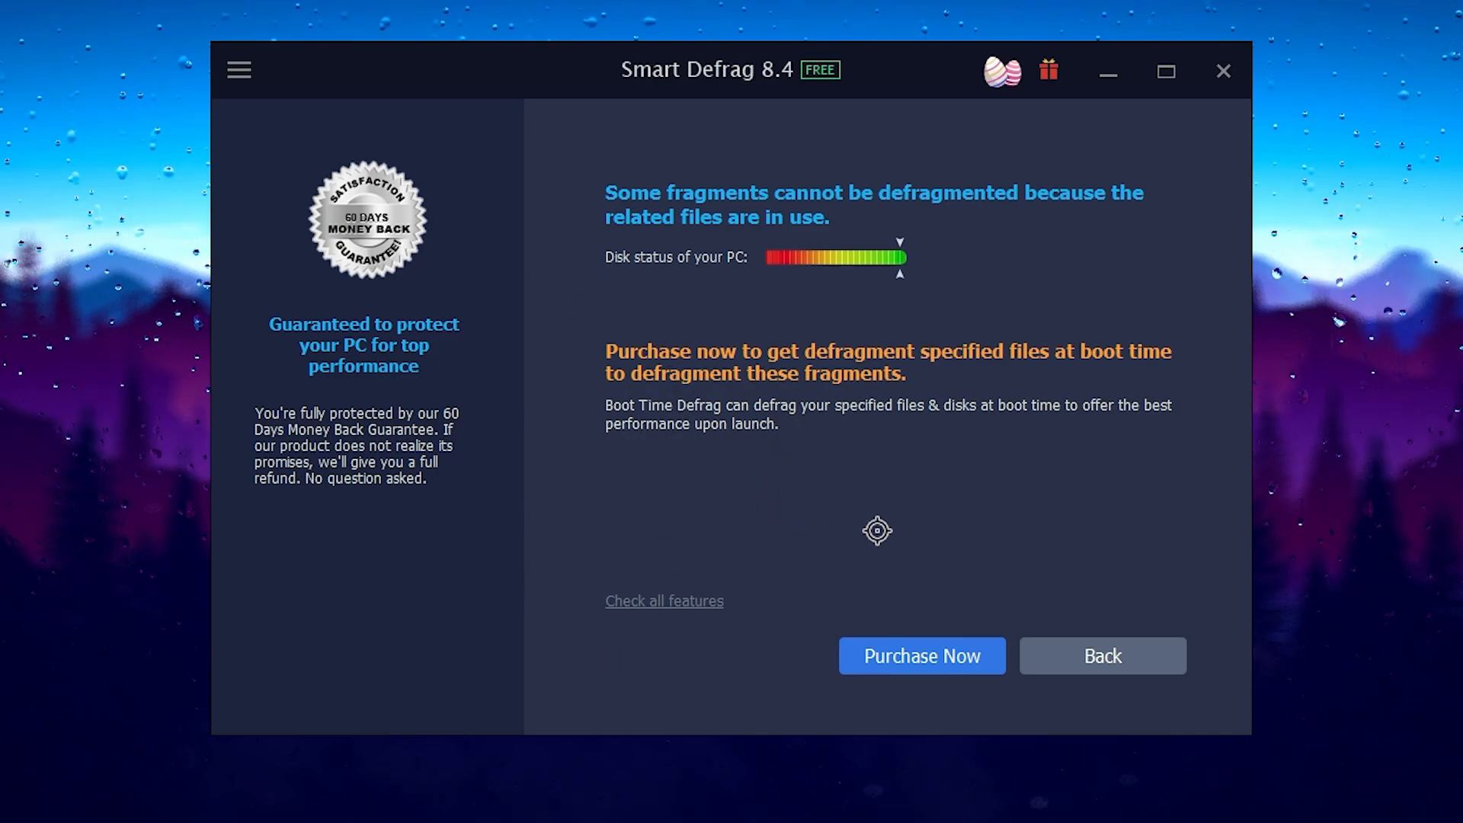
click(1101, 656)
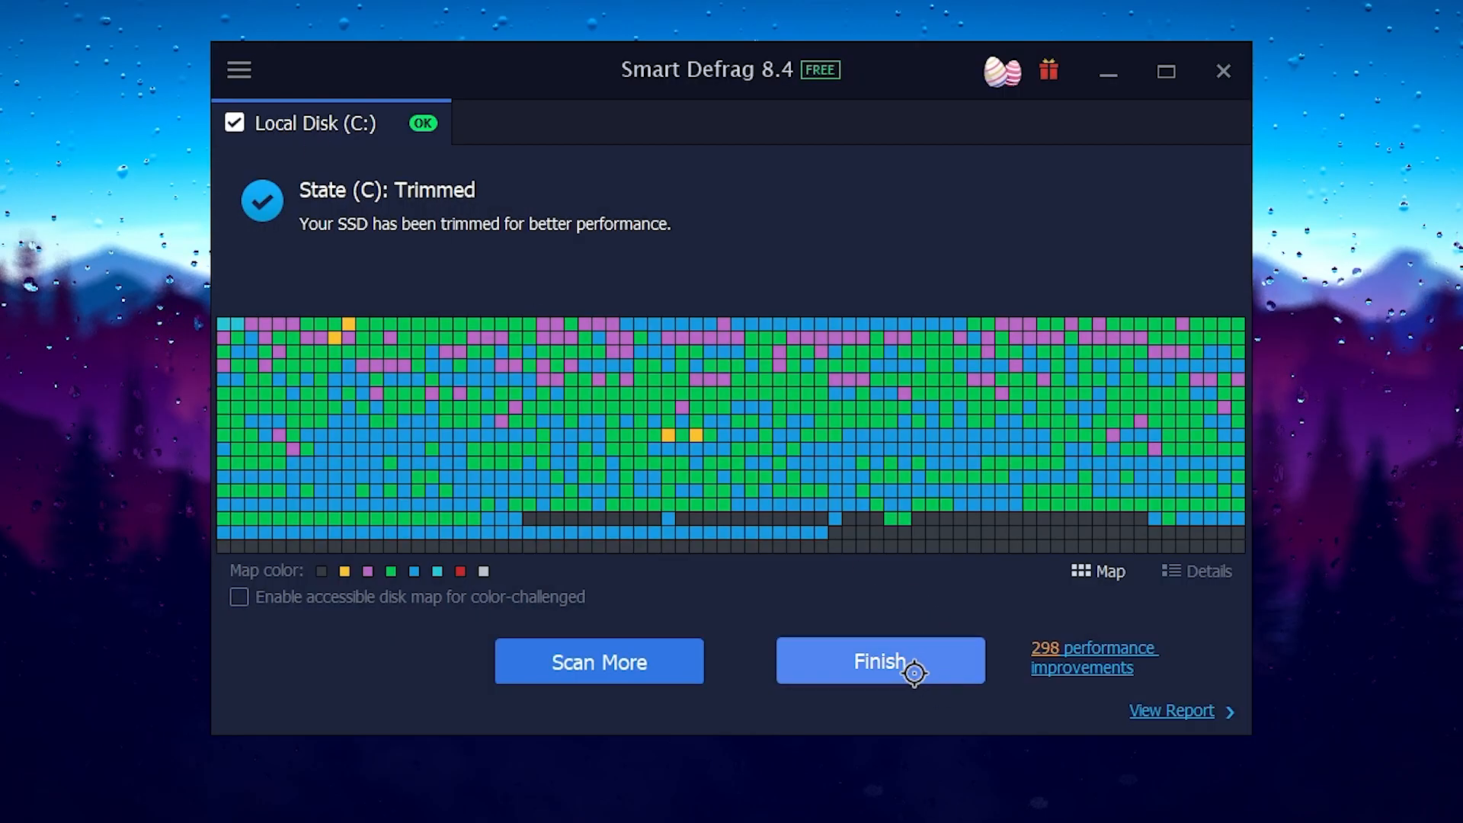
click(878, 661)
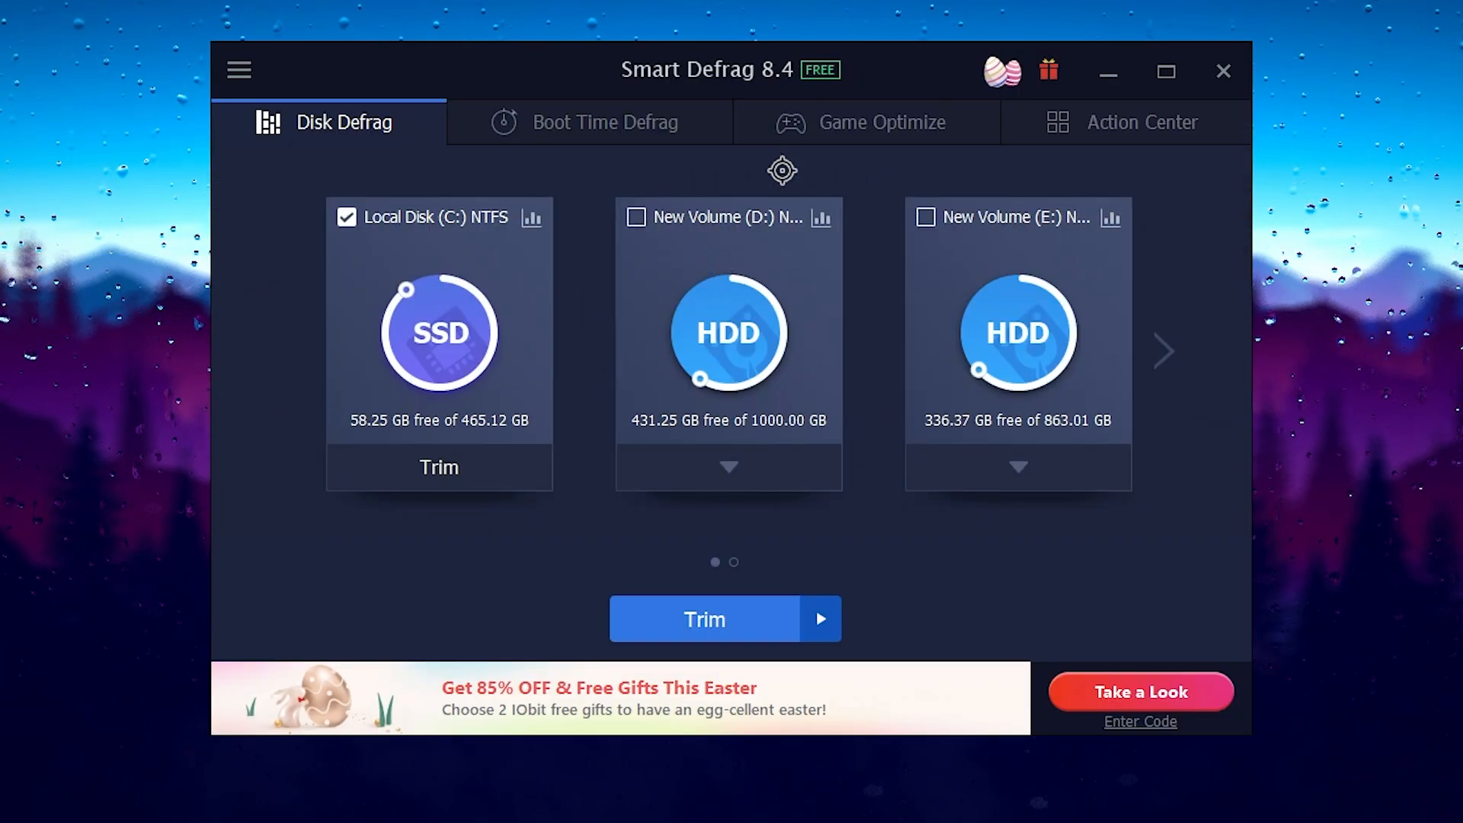
click(876, 121)
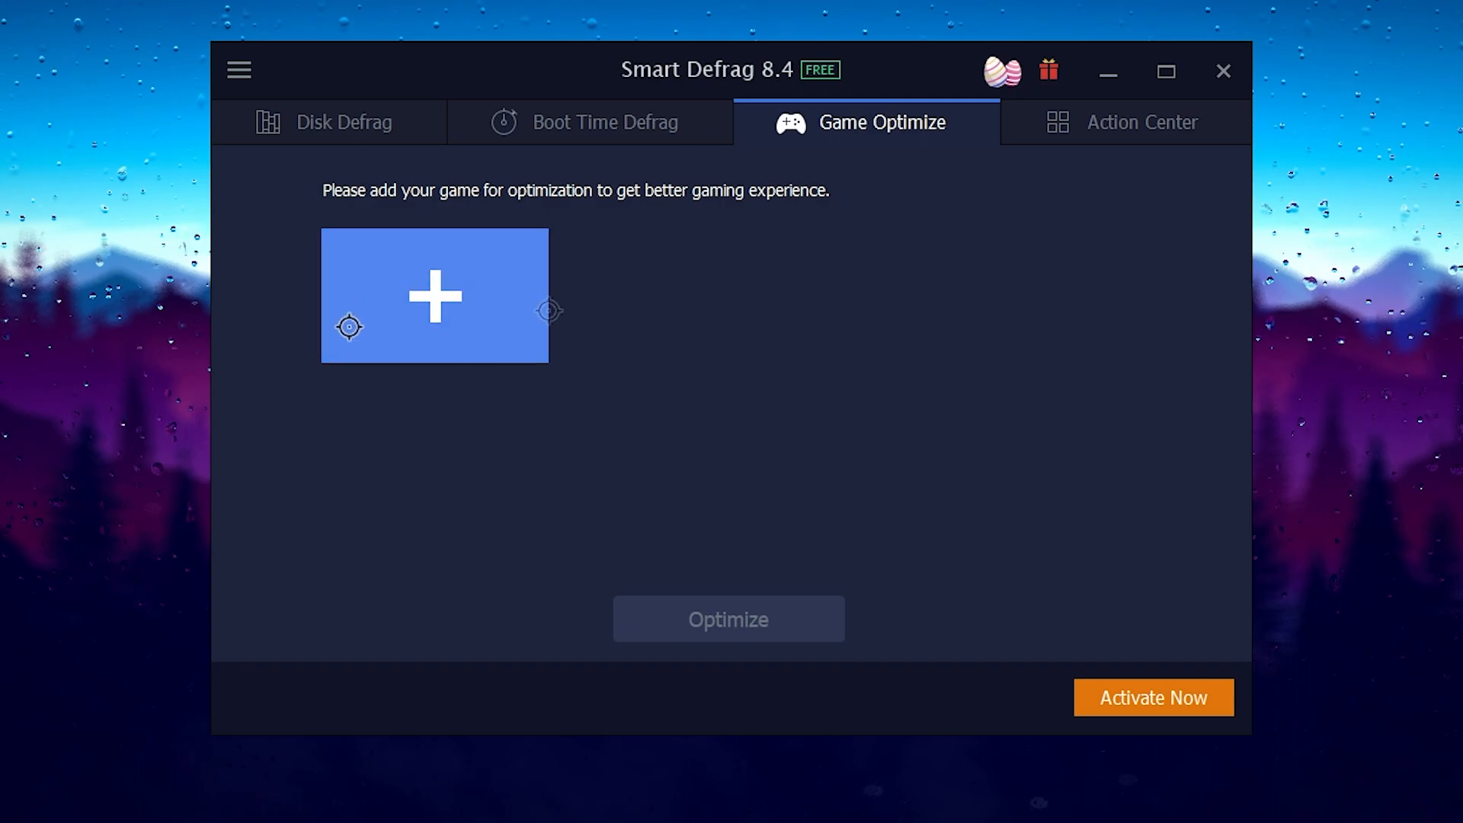
Cancel adding a game via the + tile, then view Boot Time Defrag settings
click(434, 296)
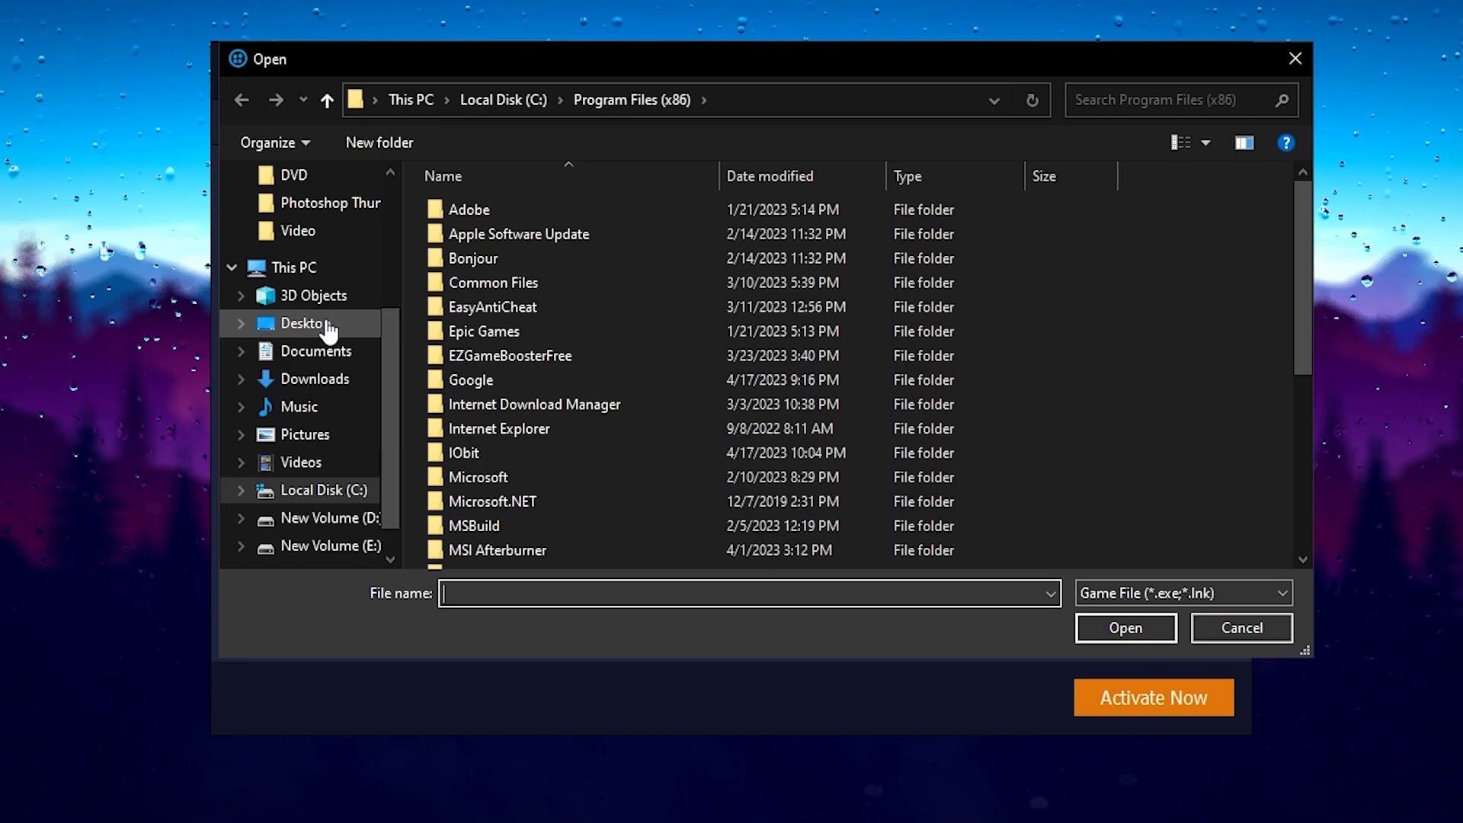
click(1242, 627)
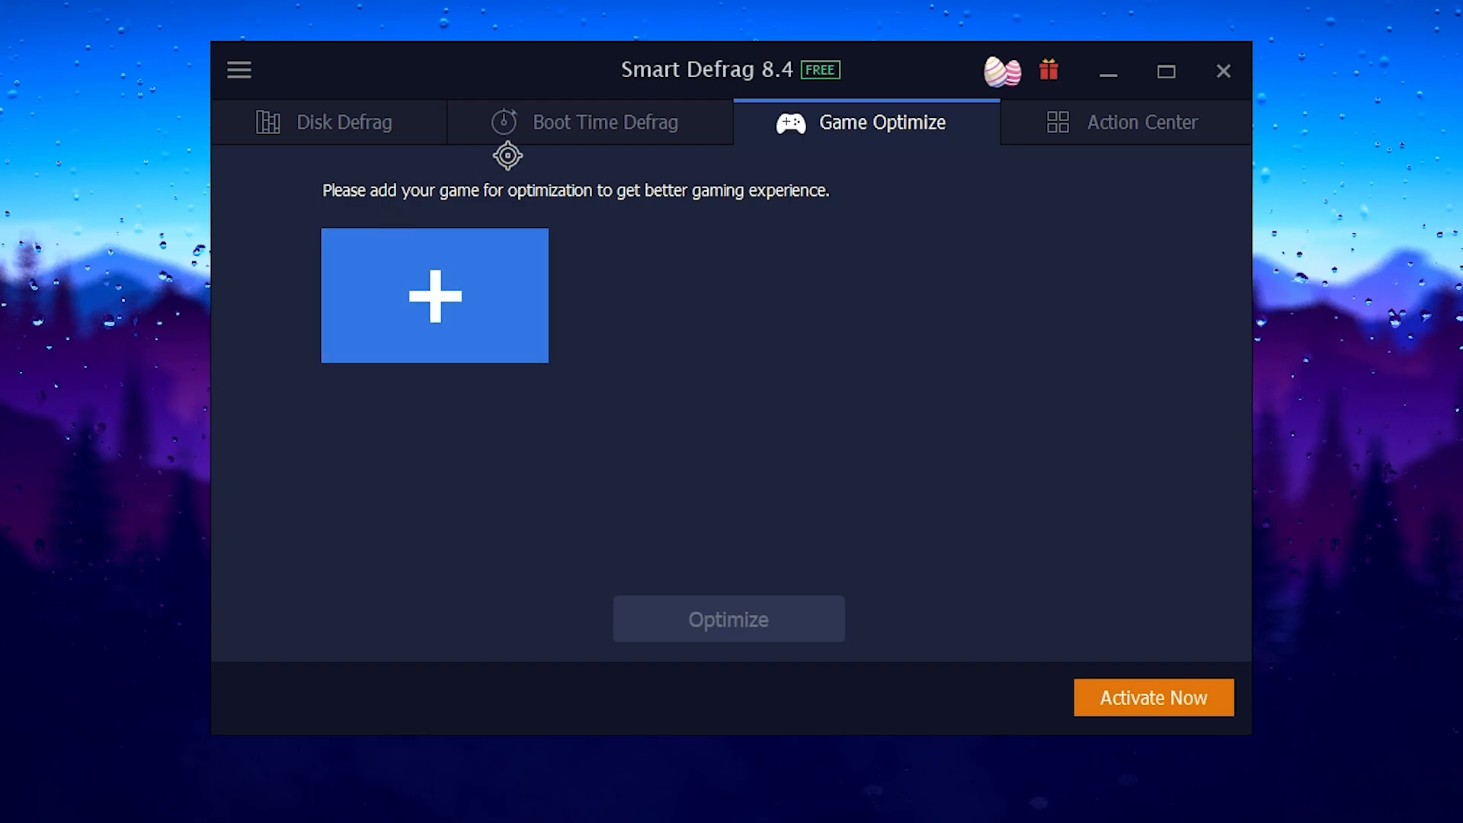
click(604, 122)
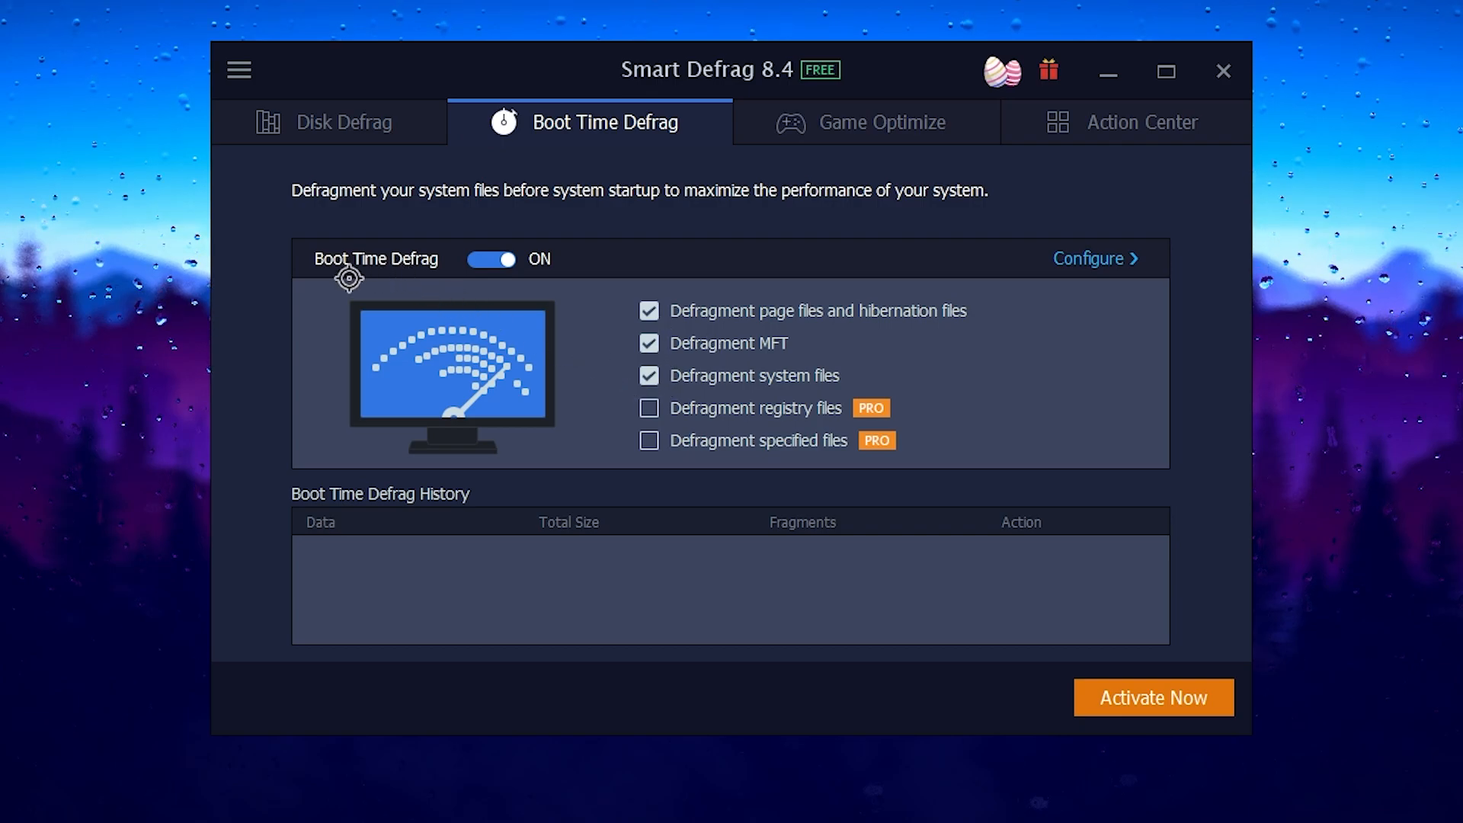
mouse_move(362, 276)
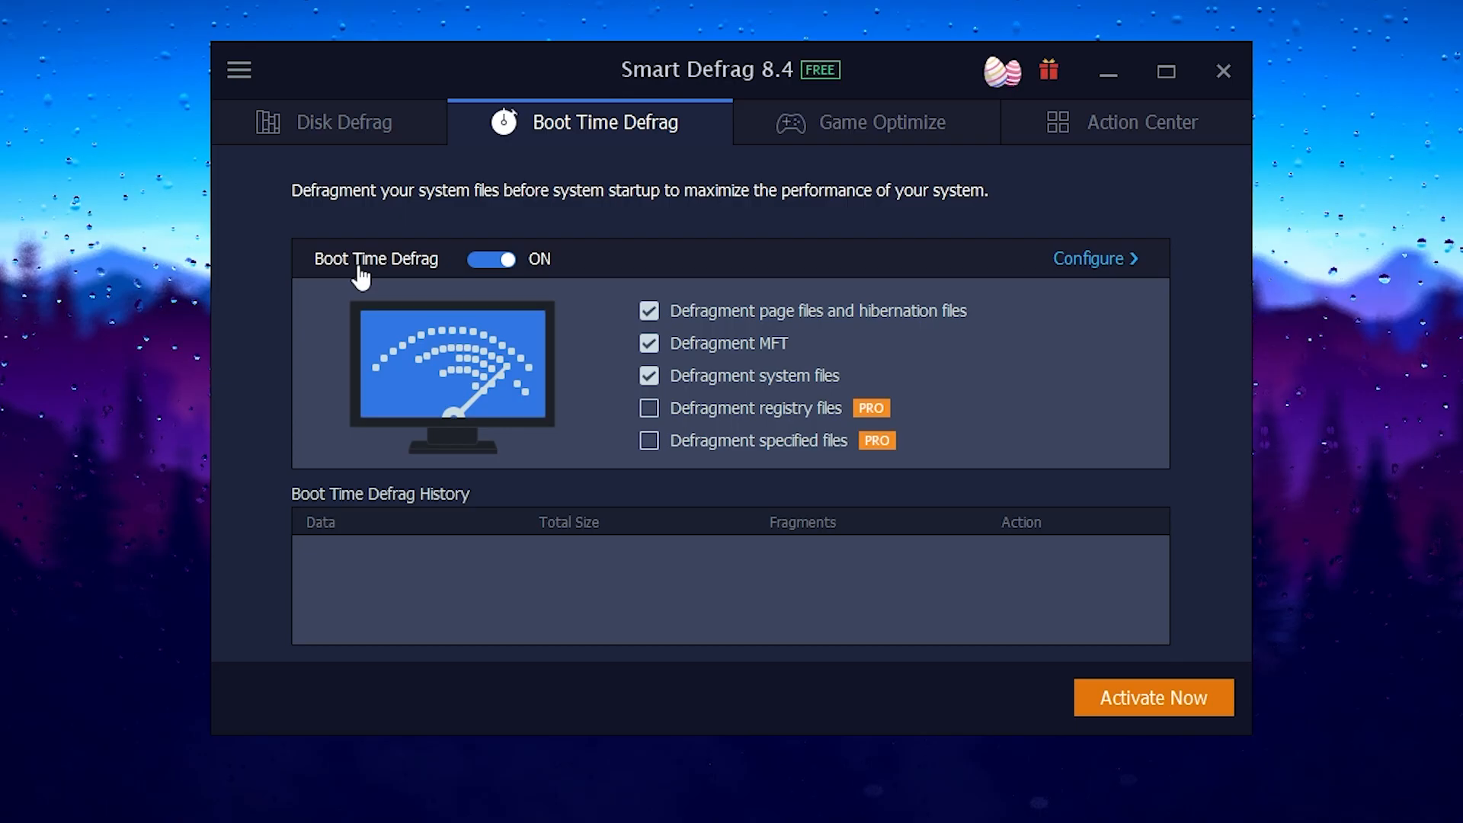
Close the Smart Defrag window after reviewing the Boot Time Defrag options
click(1223, 70)
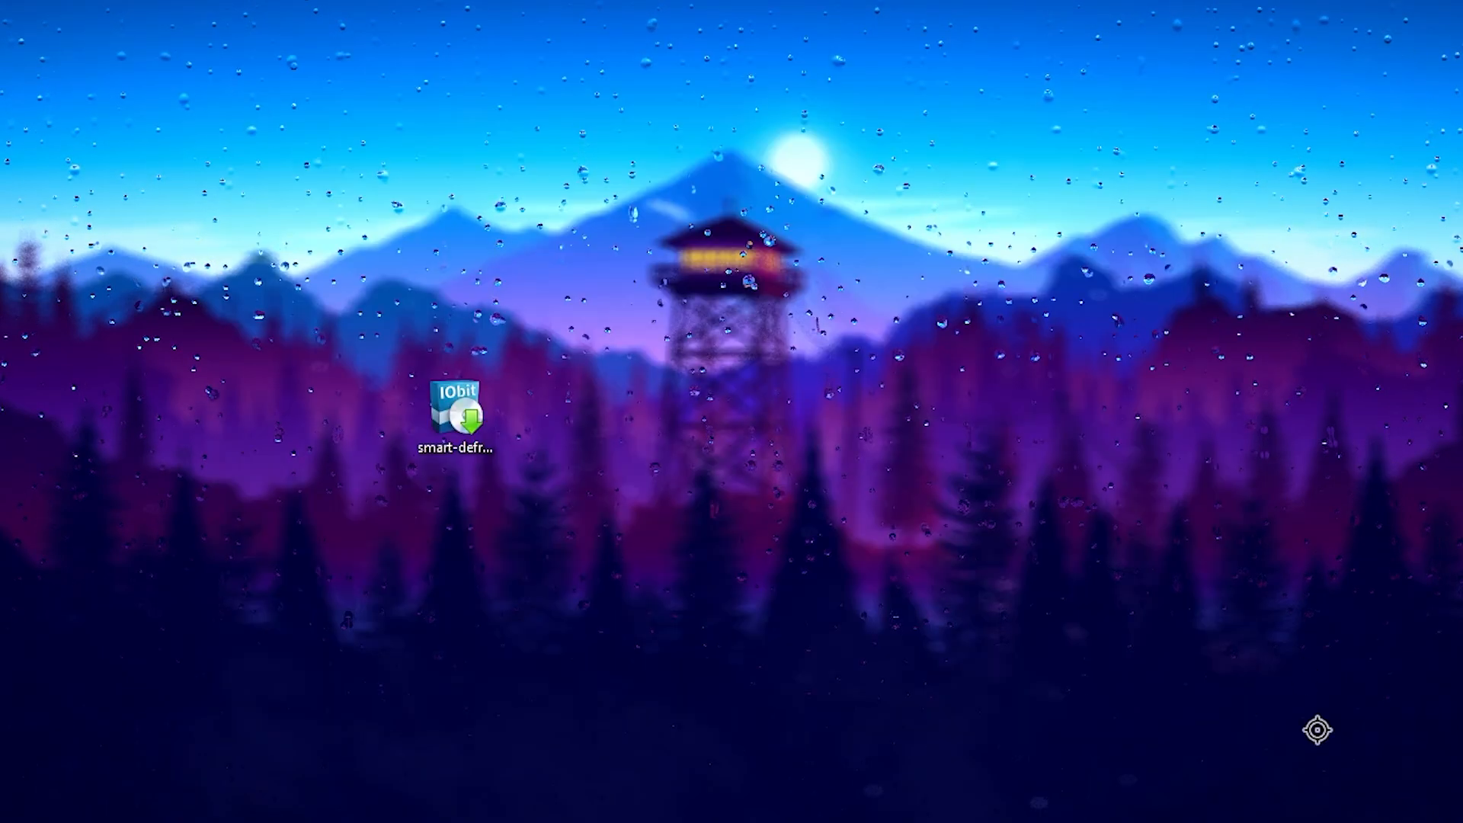